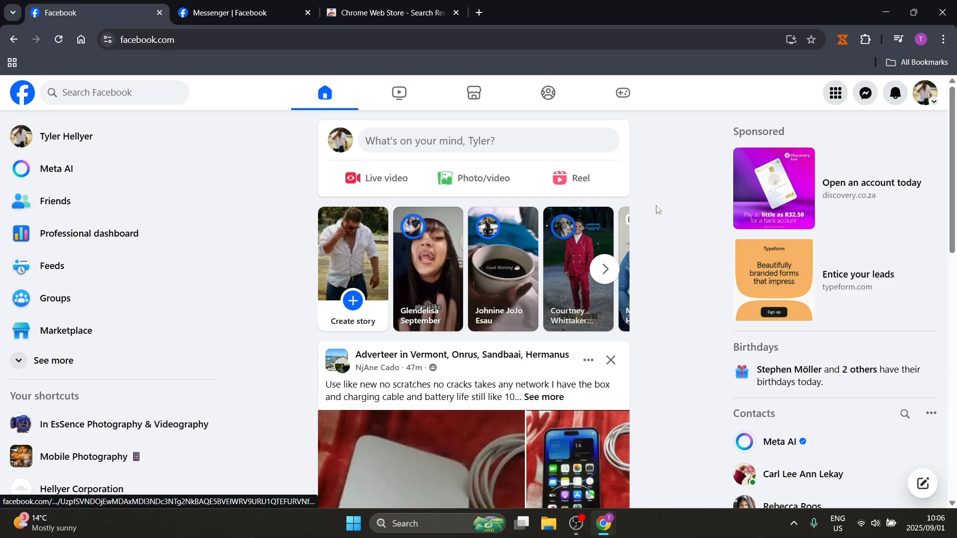
mouse_move(864, 92)
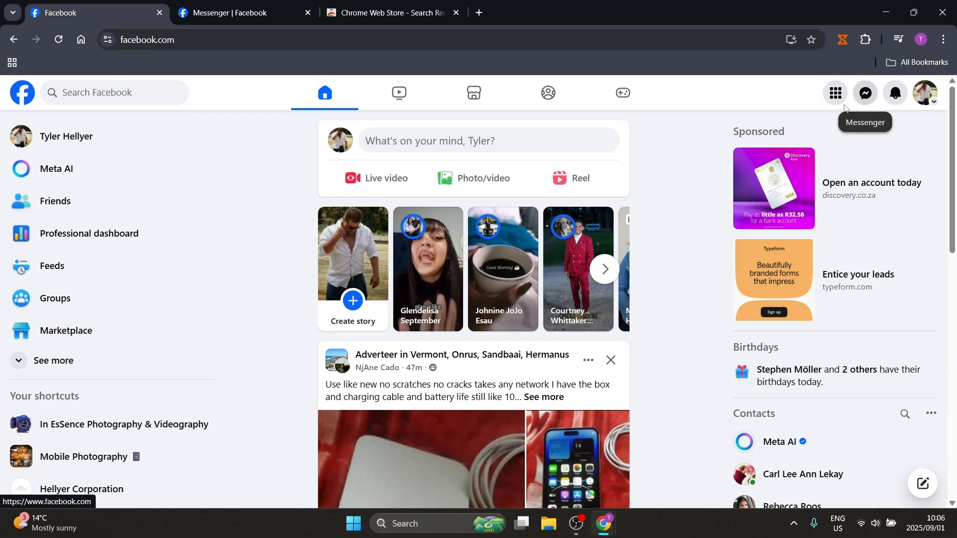
Step: Reach the Messenger view with a blank new message from the Facebook top bar
click(864, 92)
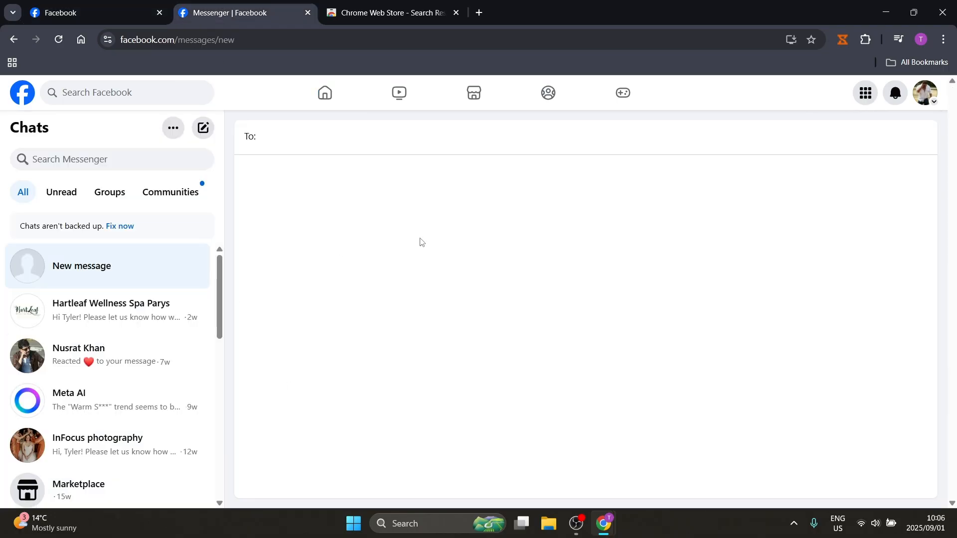
mouse_move(311, 264)
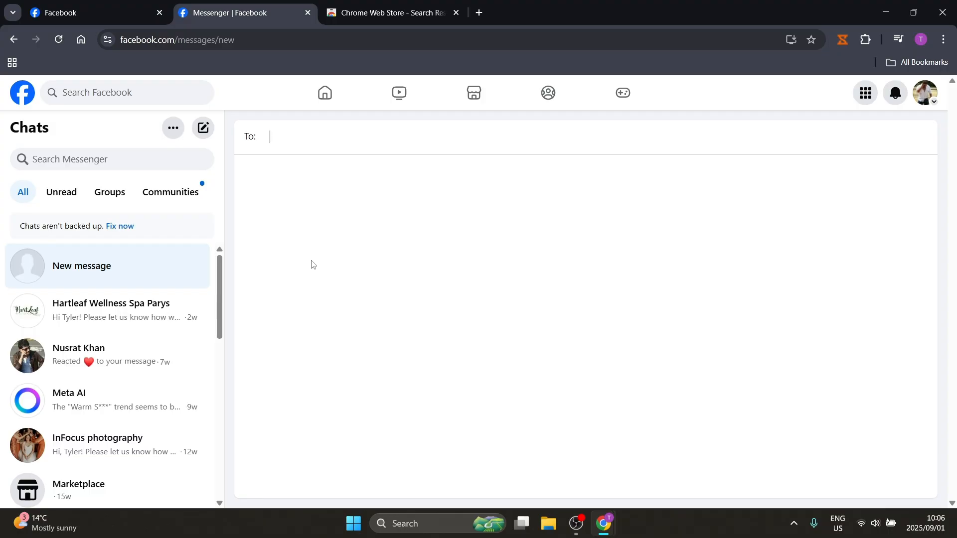
mouse_move(288, 226)
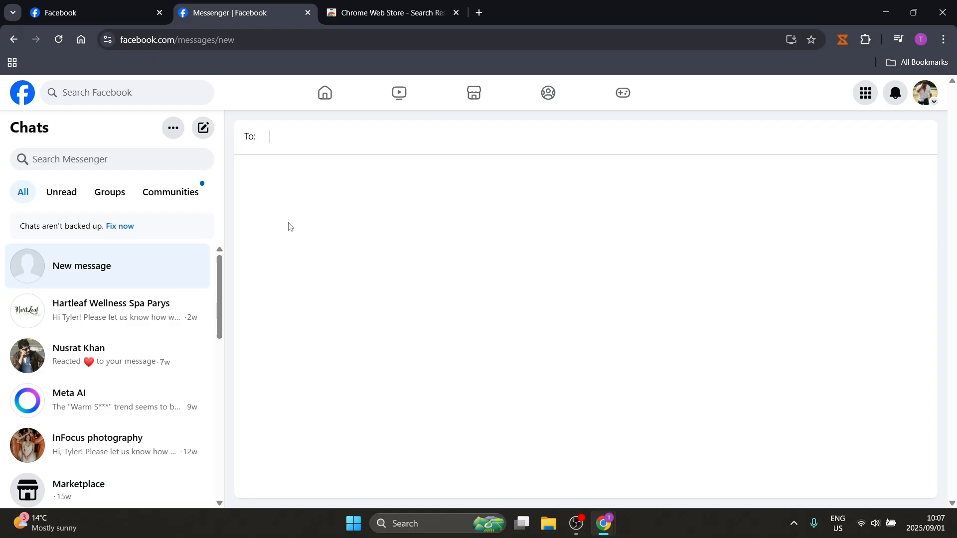
mouse_move(236, 173)
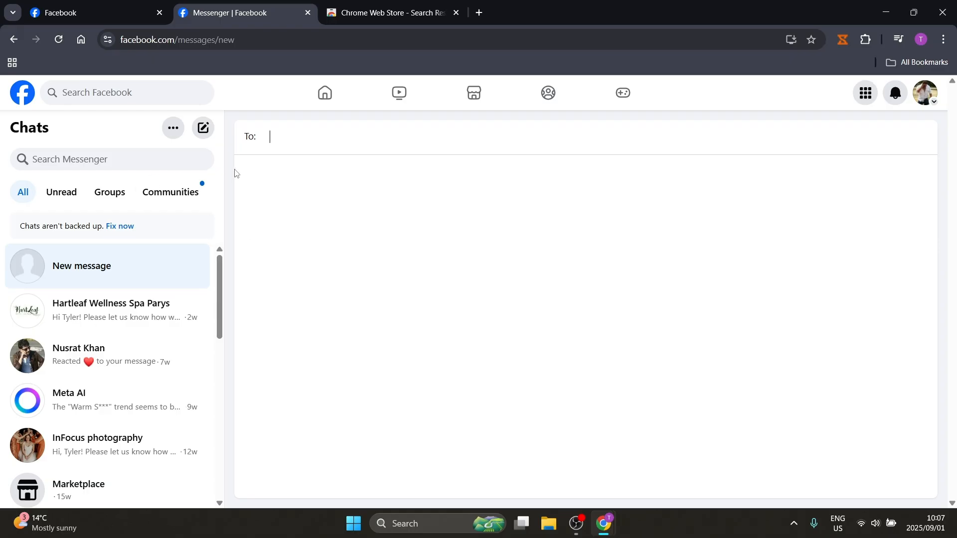
mouse_move(385, 12)
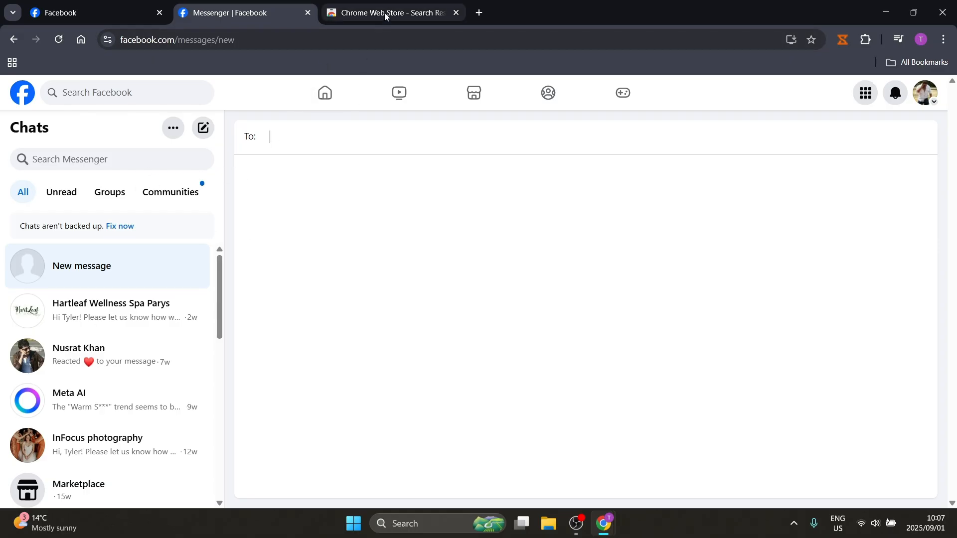
Step: View the Messenger Bot - Automate Message Sender listing from the search results, then go back
click(387, 12)
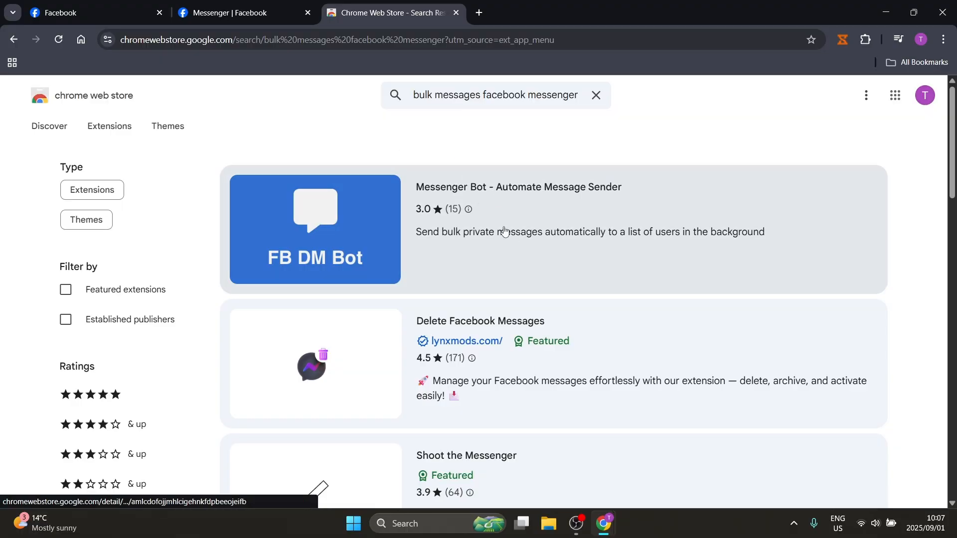
mouse_move(341, 281)
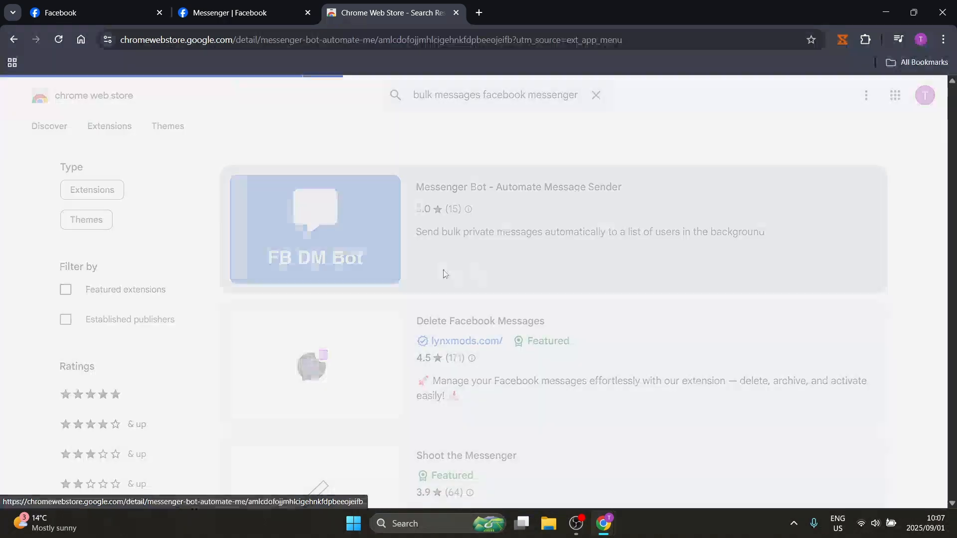
click(517, 186)
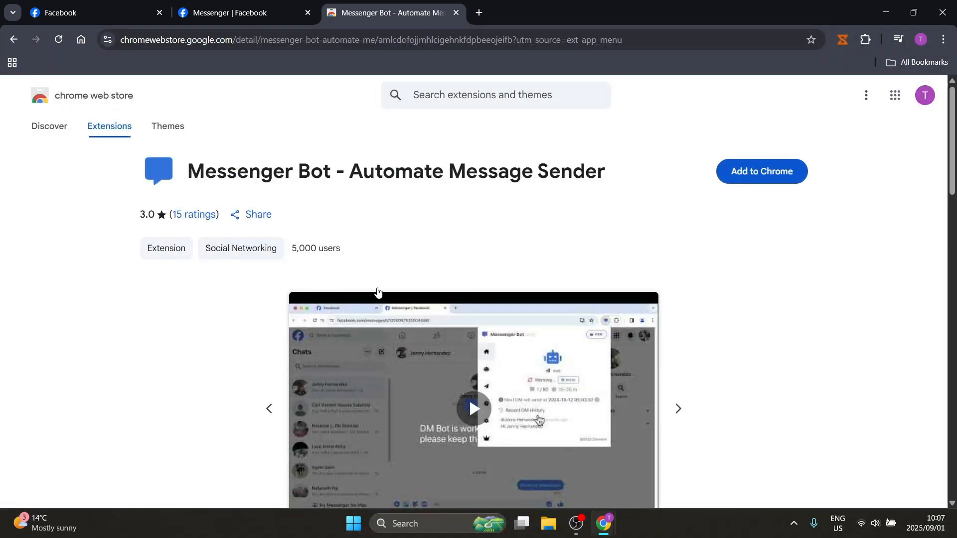
scroll(down, 3)
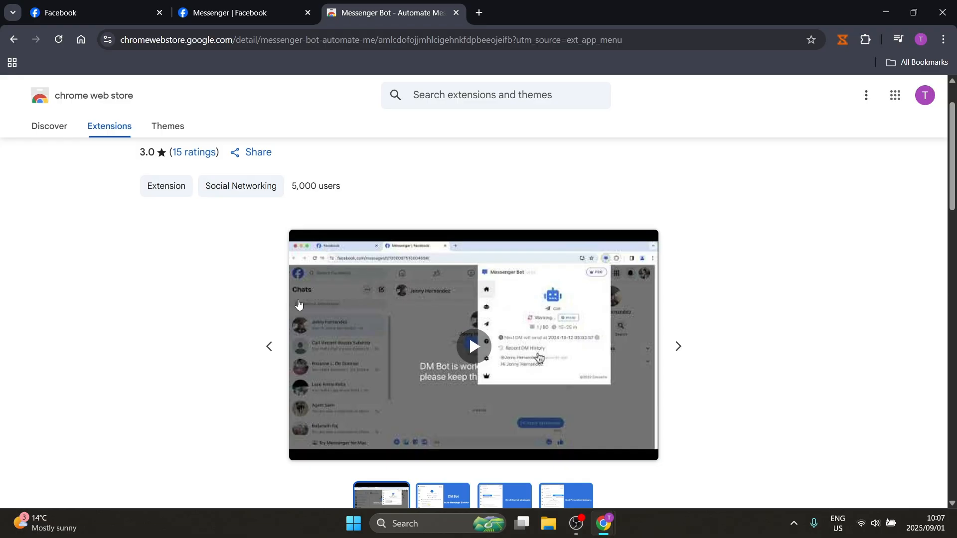
mouse_move(444, 313)
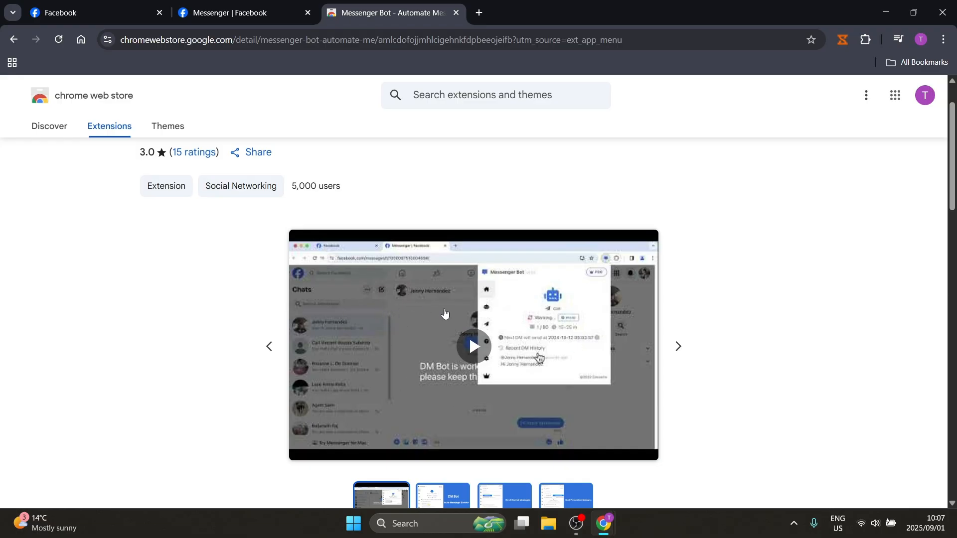
mouse_move(512, 334)
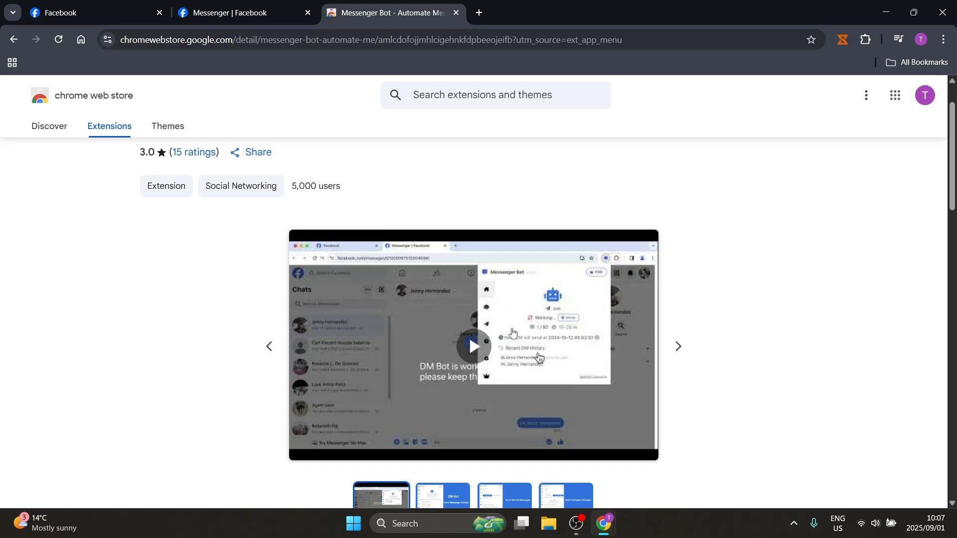
mouse_move(474, 347)
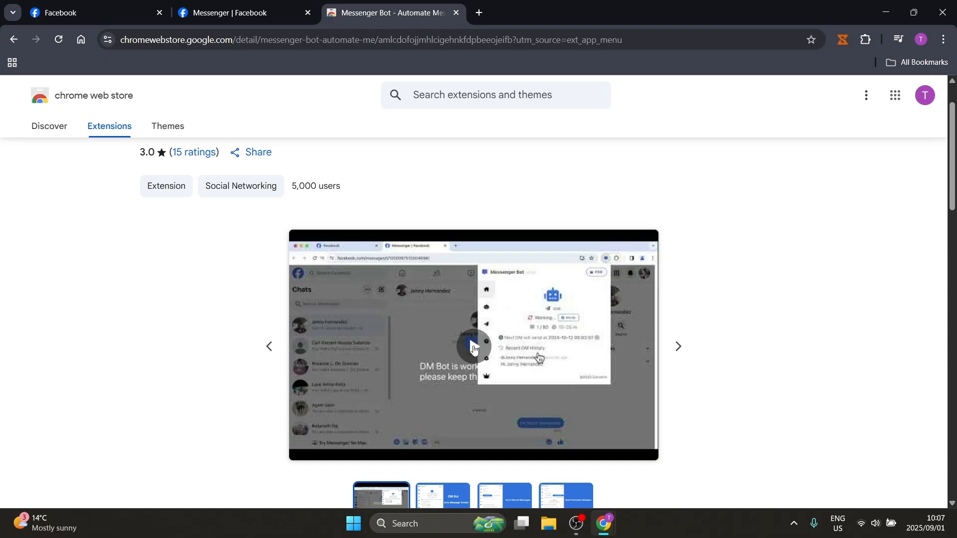
mouse_move(552, 308)
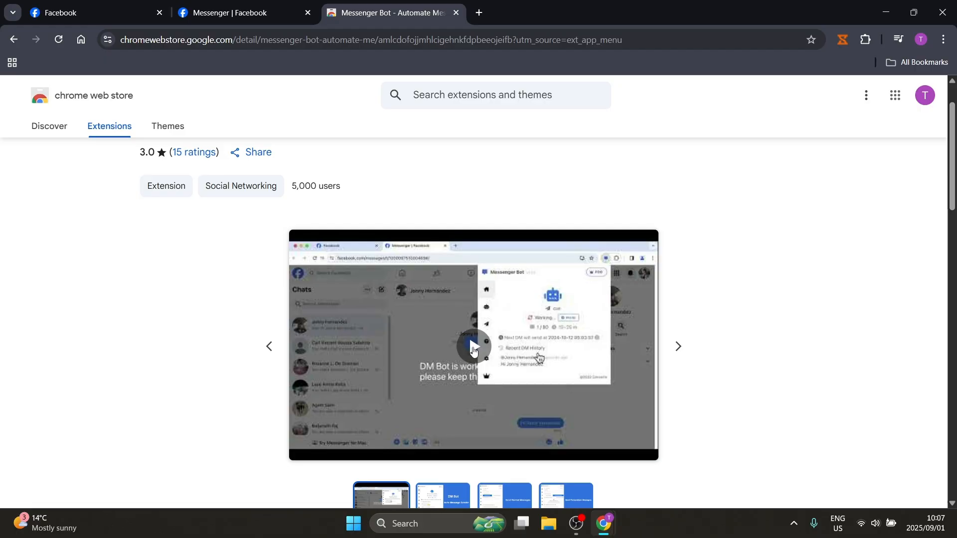
mouse_move(450, 342)
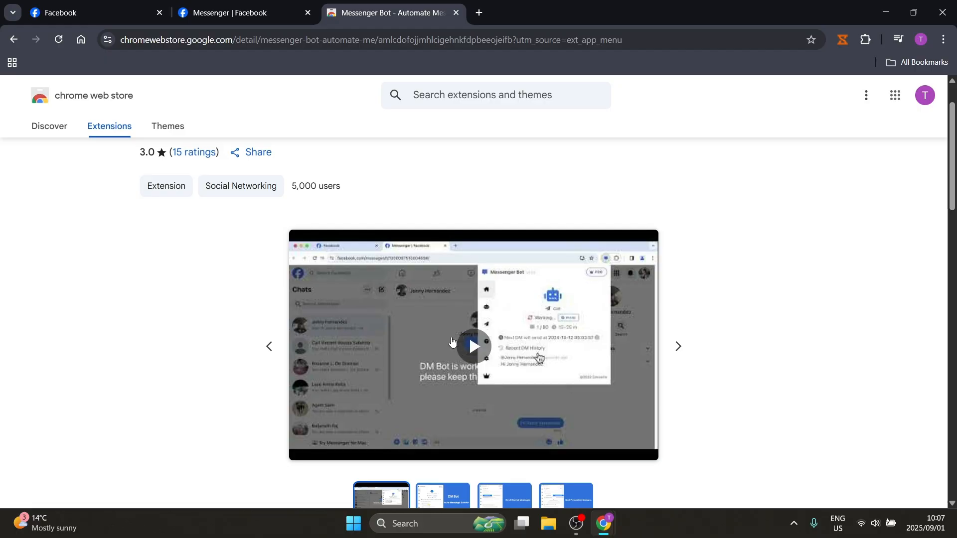
mouse_move(375, 275)
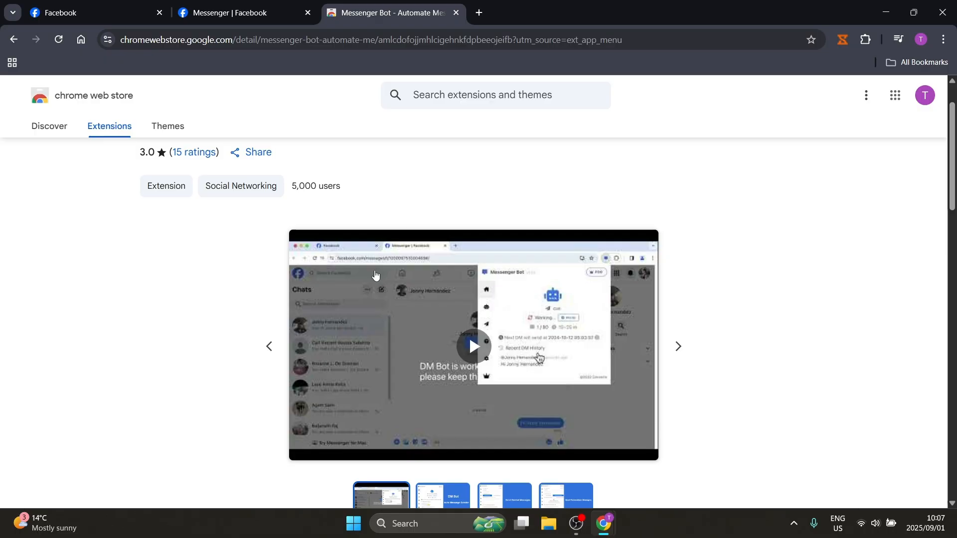
mouse_move(417, 316)
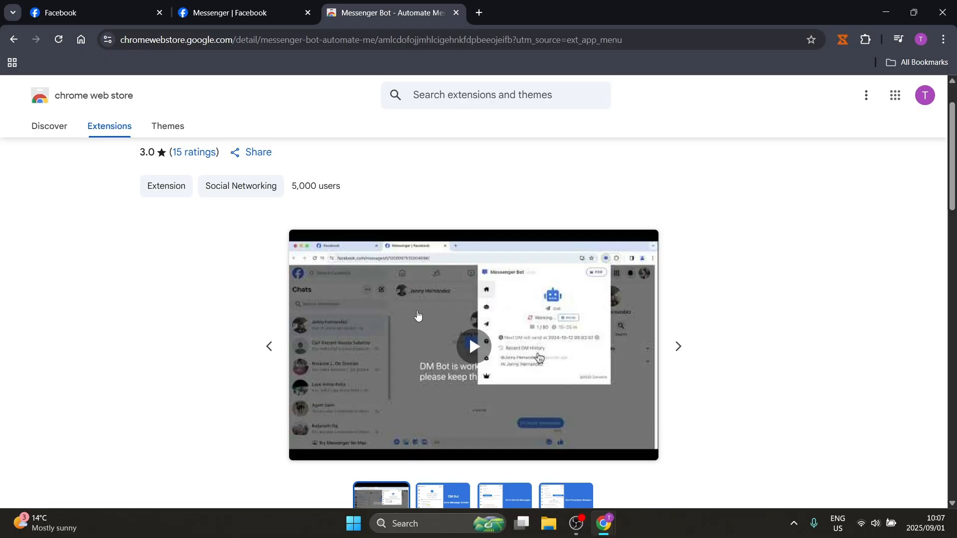
scroll(up, 3)
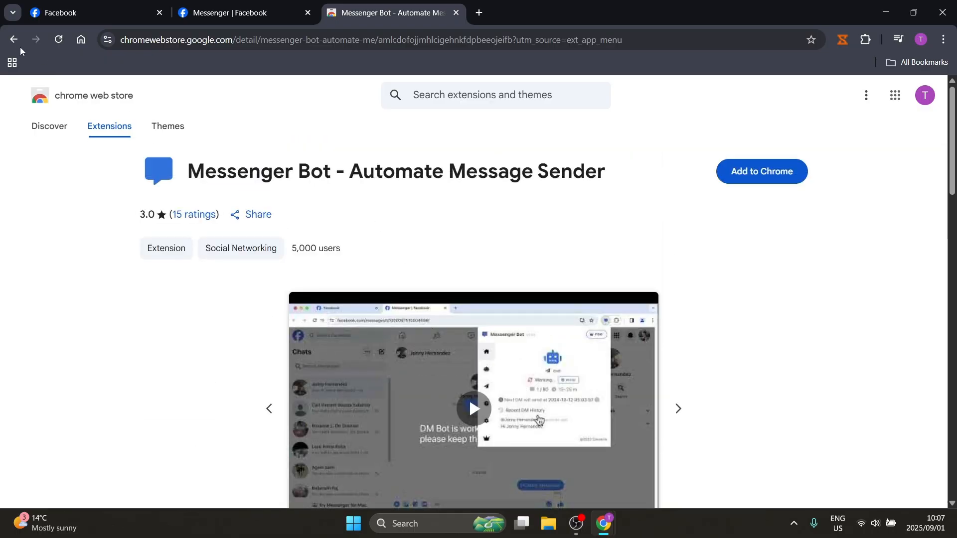
click(13, 39)
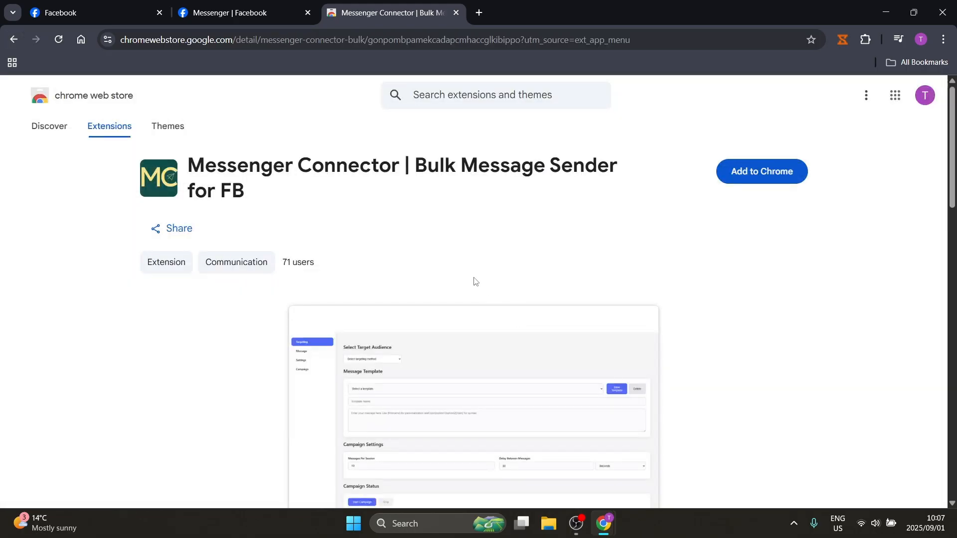
Step: Scroll the Messenger Connector listing down to its campaign settings screenshot
scroll(down, 3)
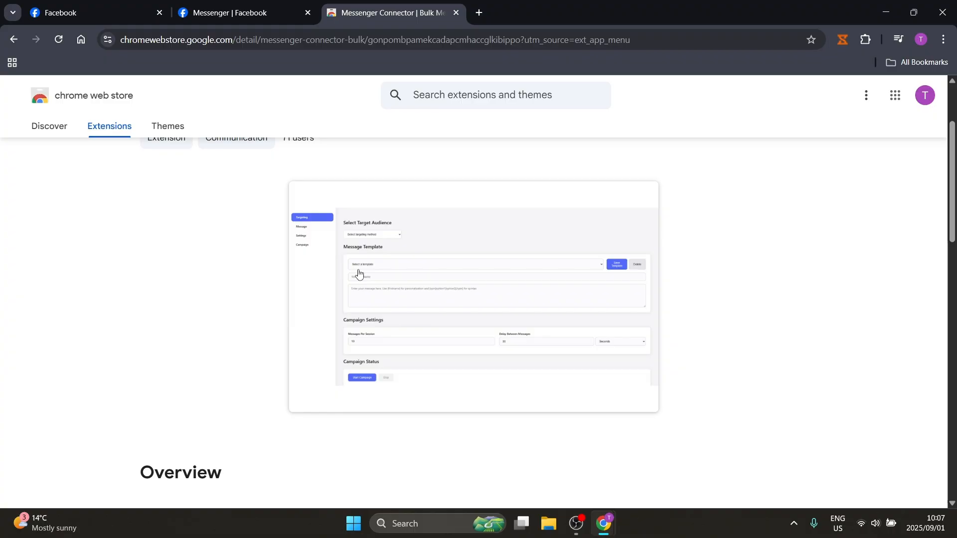
mouse_move(430, 309)
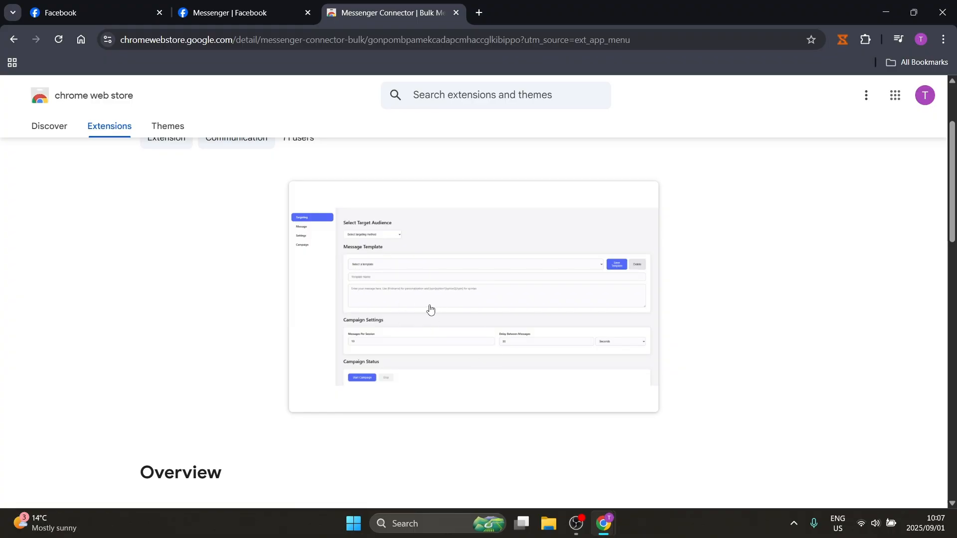
mouse_move(425, 309)
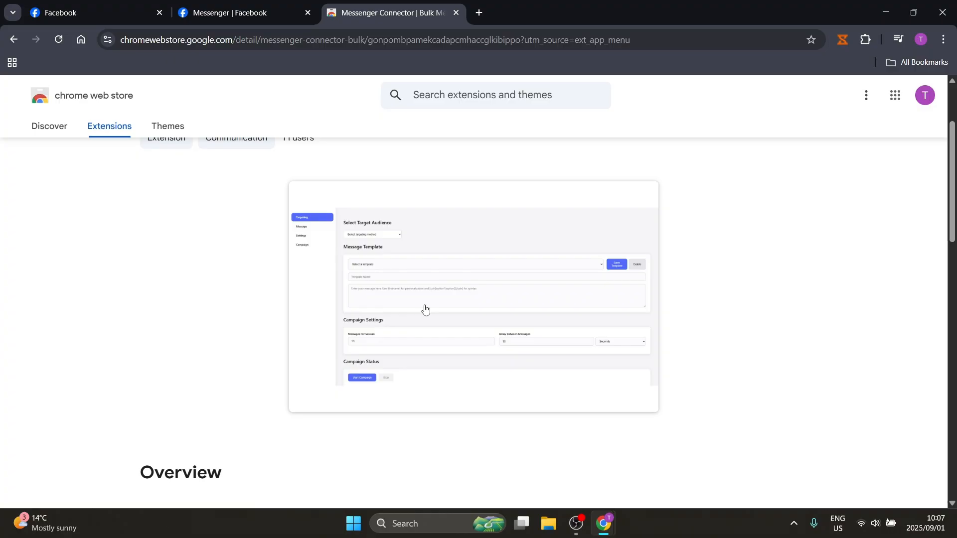
Step: Back in Messenger, start setting up a new channel from the To field
click(238, 11)
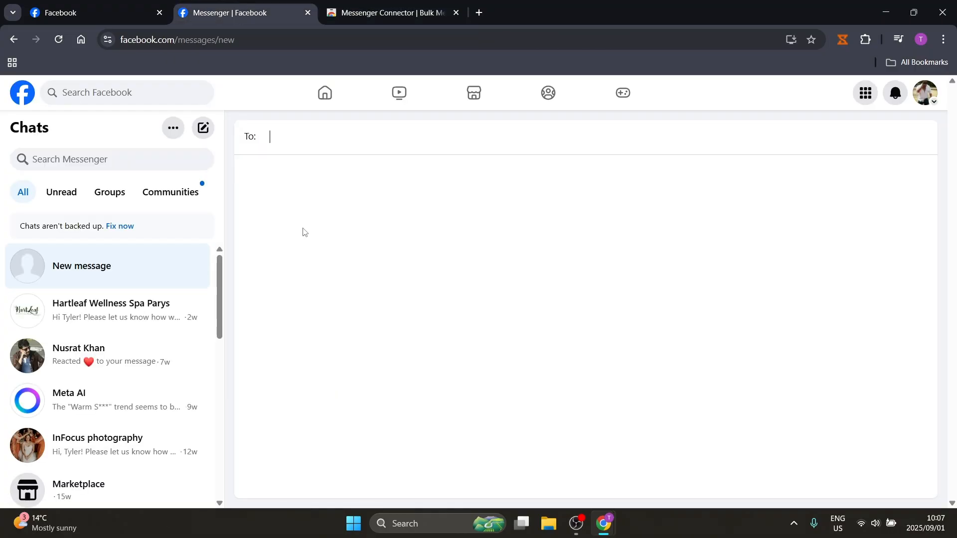
mouse_move(299, 242)
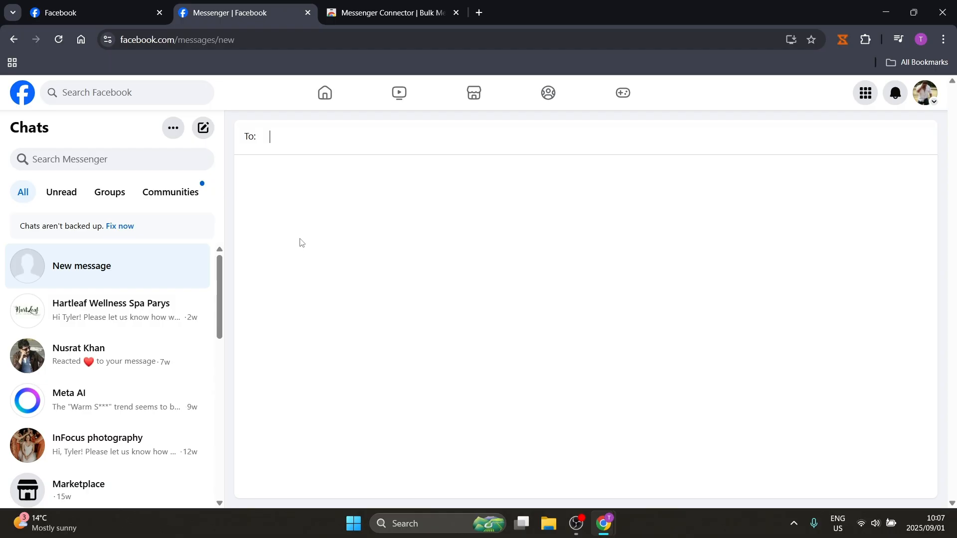
mouse_move(251, 127)
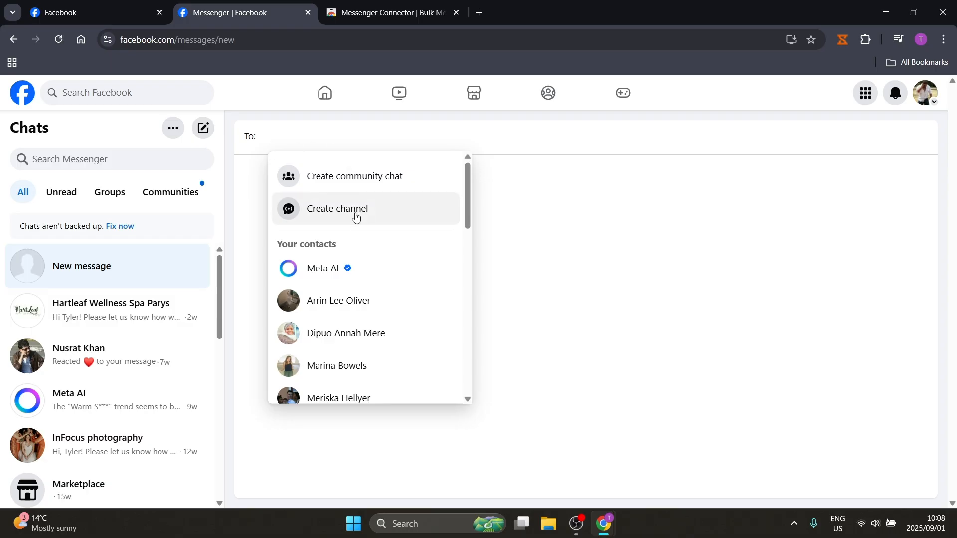
click(336, 209)
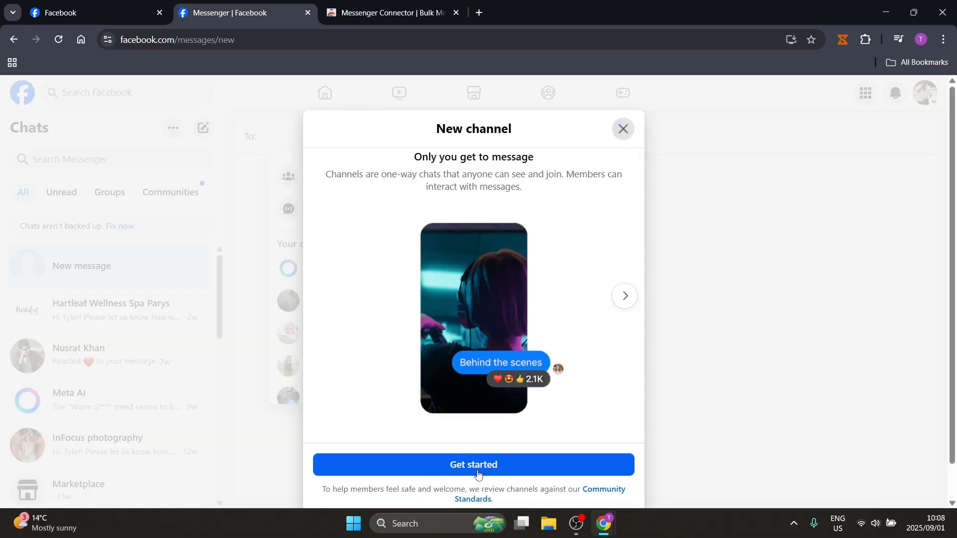
click(472, 464)
text(All Friends)
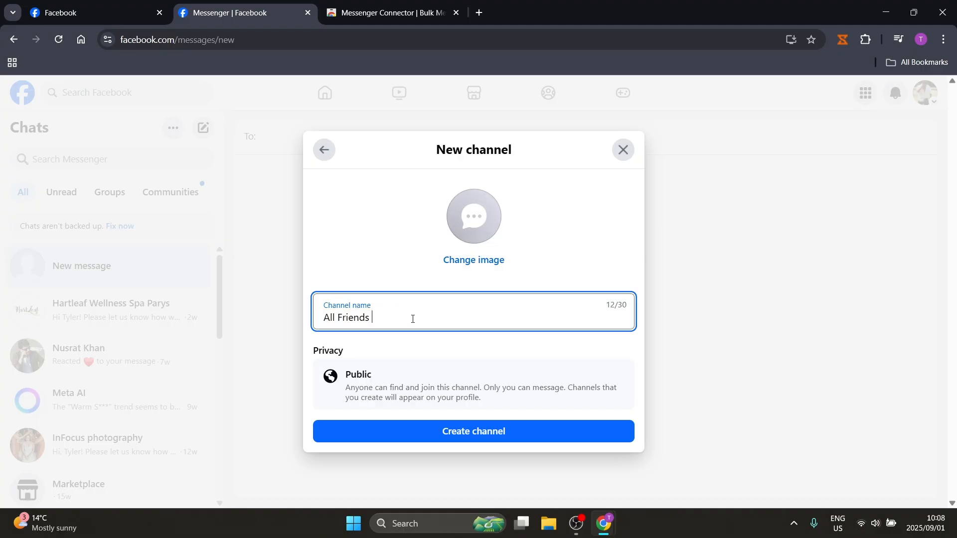
Step: Name the channel 'All Friends Messages' and submit it, hitting a couldn't-create-chat error
text(Messages)
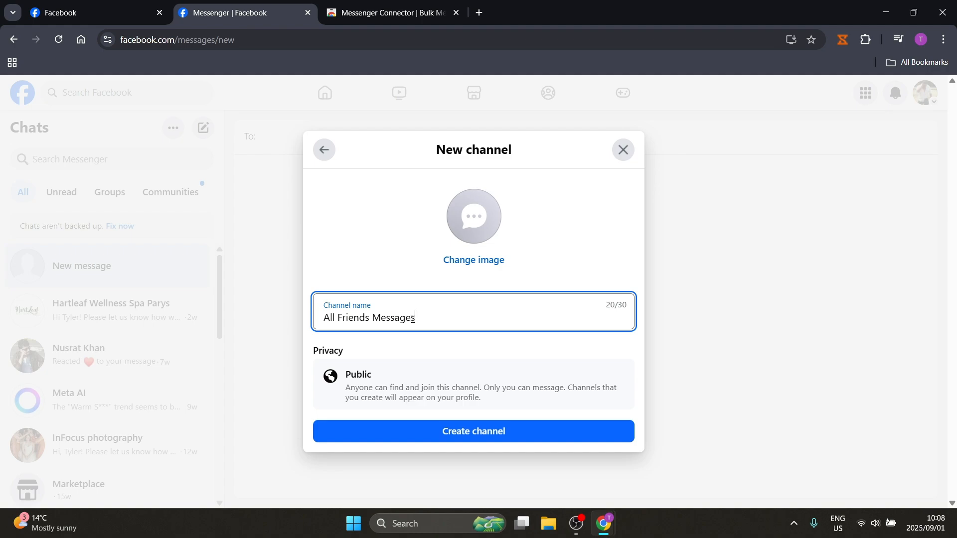
mouse_move(465, 437)
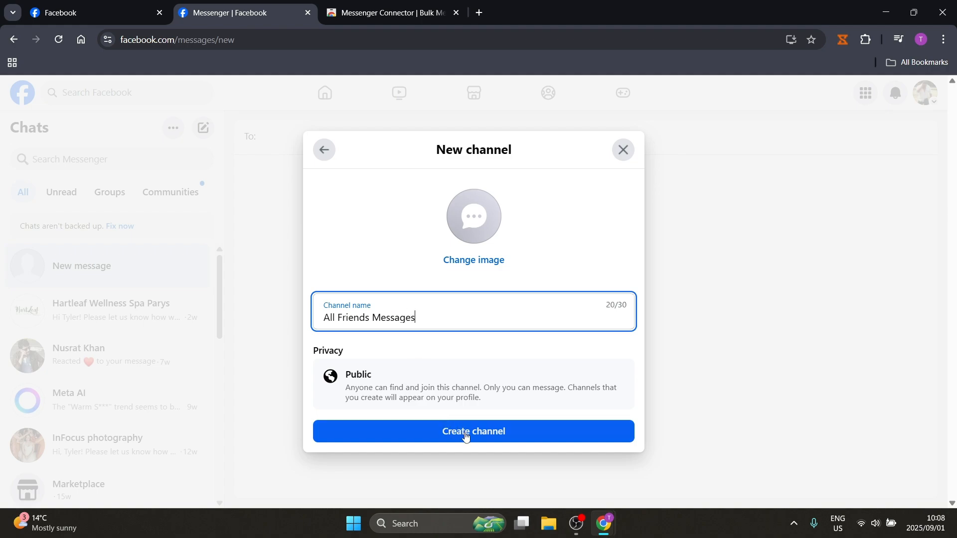
click(472, 430)
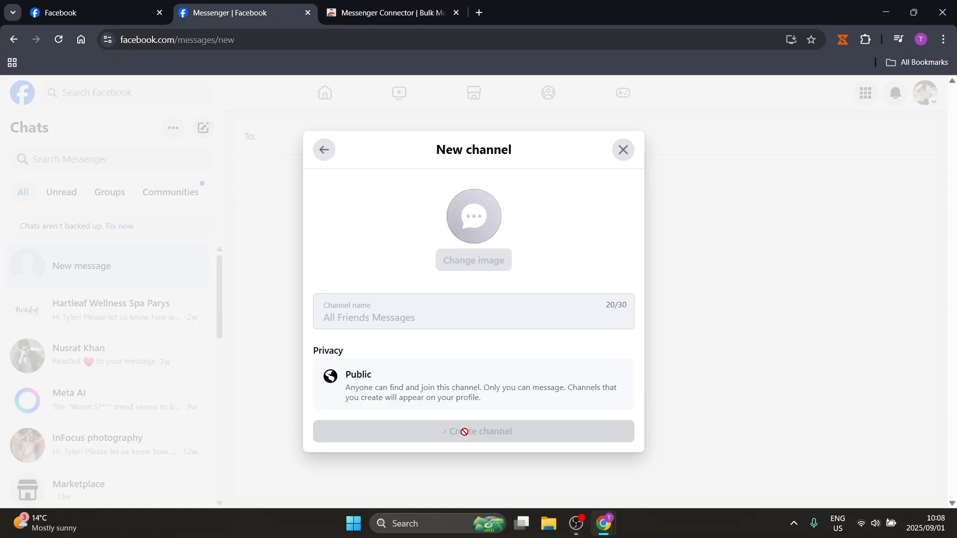
click(473, 431)
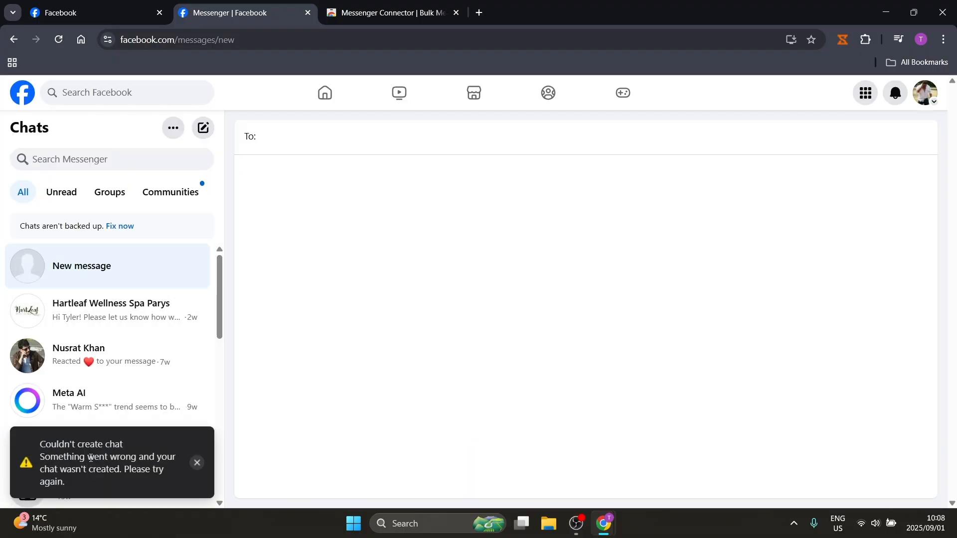
mouse_move(303, 281)
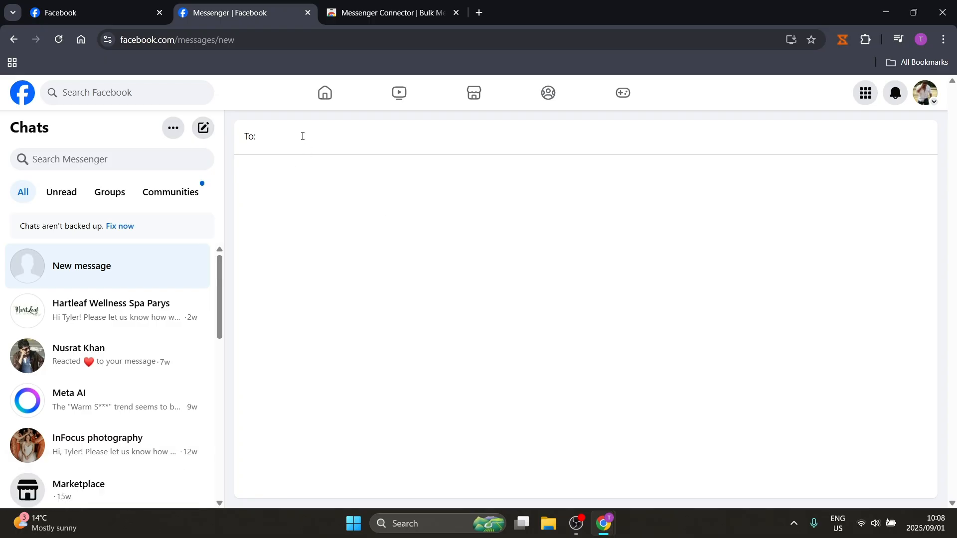
Step: Reopen the recipient menu showing Create community chat and Create channel options
click(301, 136)
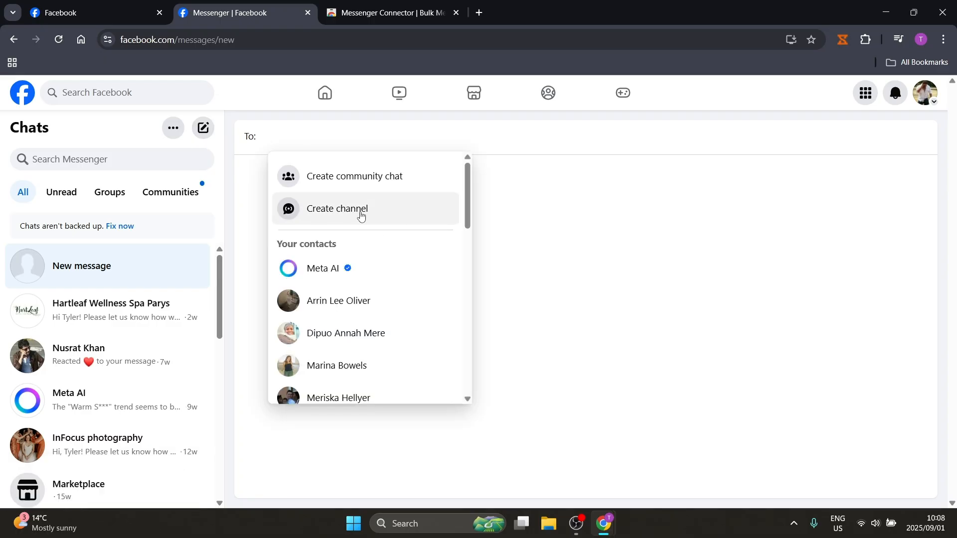